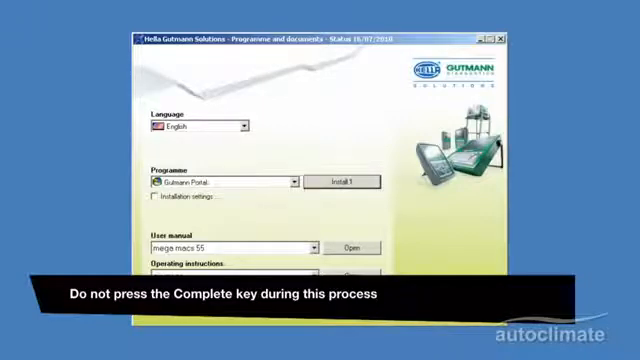
Start installing the Gutmann Portal programme from the installer
{"action": "left_click", "coordinate": [343, 183]}
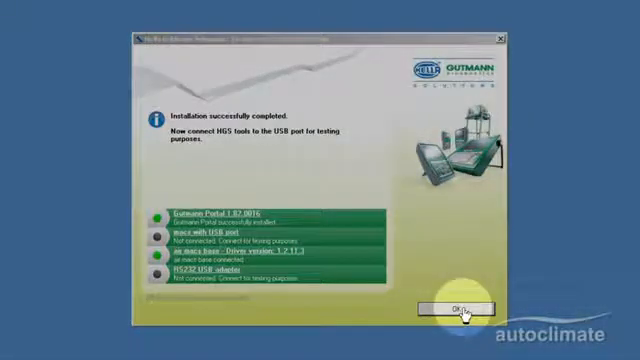
Acknowledge the successful installation and HGS tool connection results with OK
{"action": "left_click", "coordinate": [465, 304]}
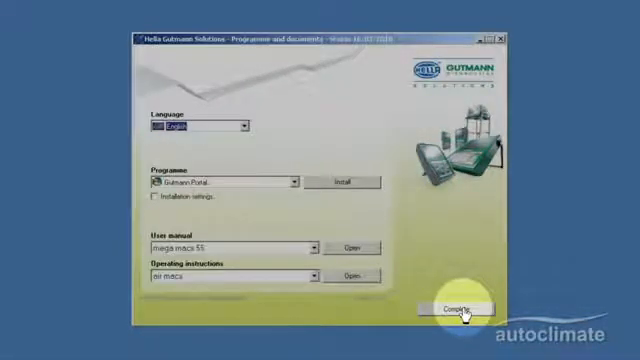